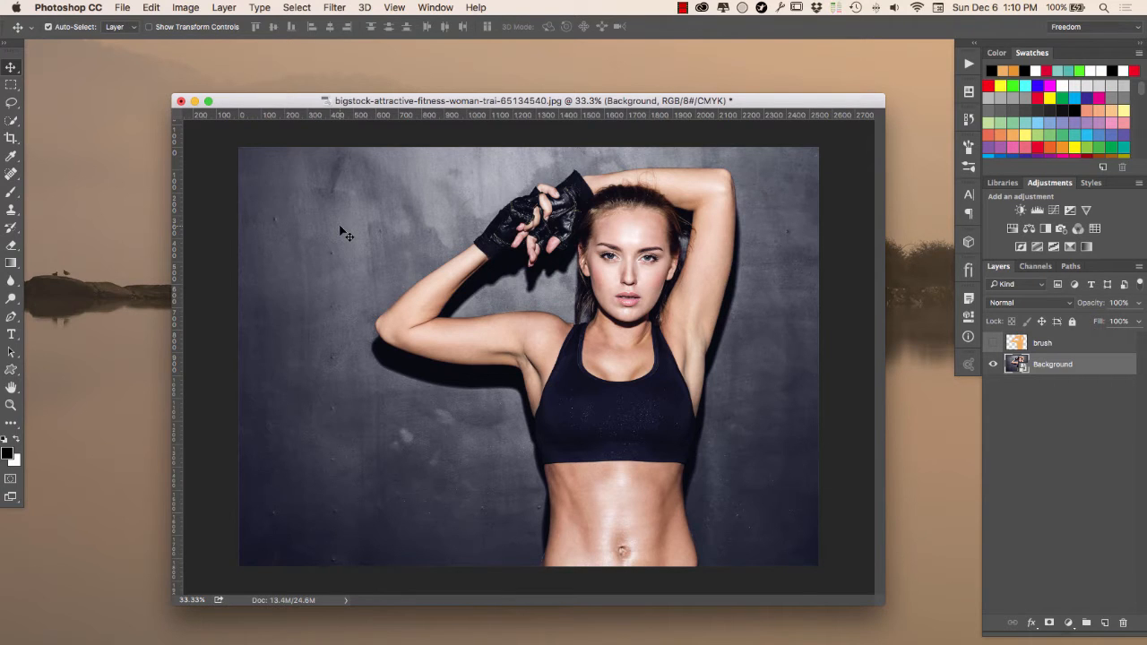
{"action": "mouse_move", "coordinate": [874, 326]}
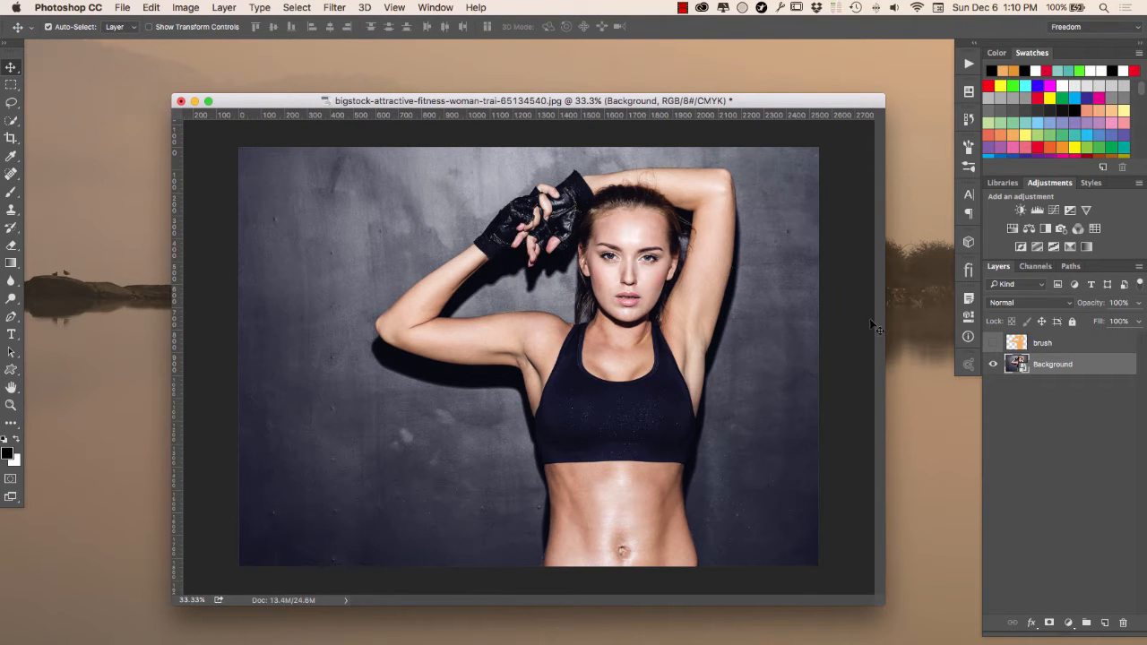
{"action": "mouse_move", "coordinate": [869, 362]}
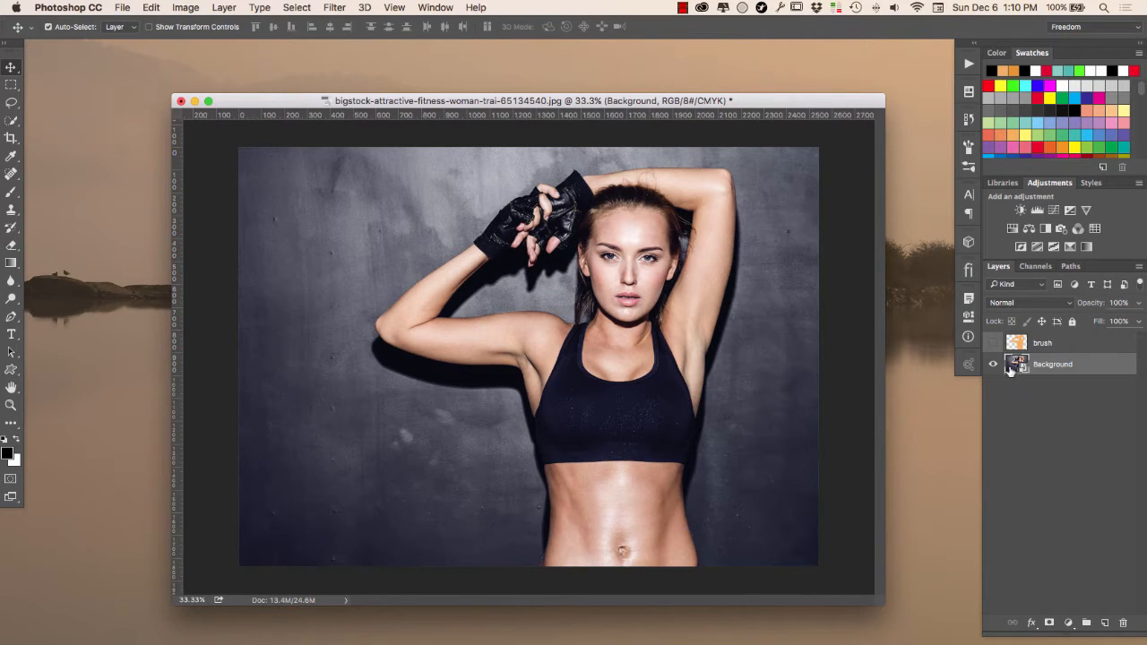
Paint an orange mask over the model's head, arms and body on the visible brush layer.
{"action": "right_click", "coordinate": [1053, 364]}
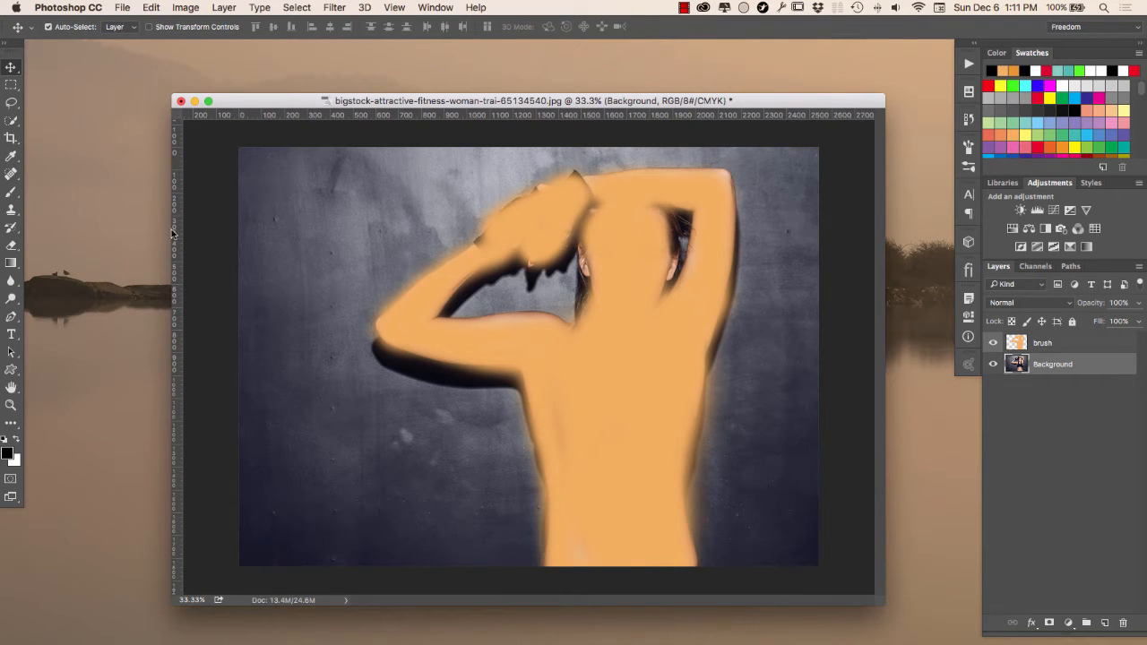
{"action": "left_click", "coordinate": [11, 190]}
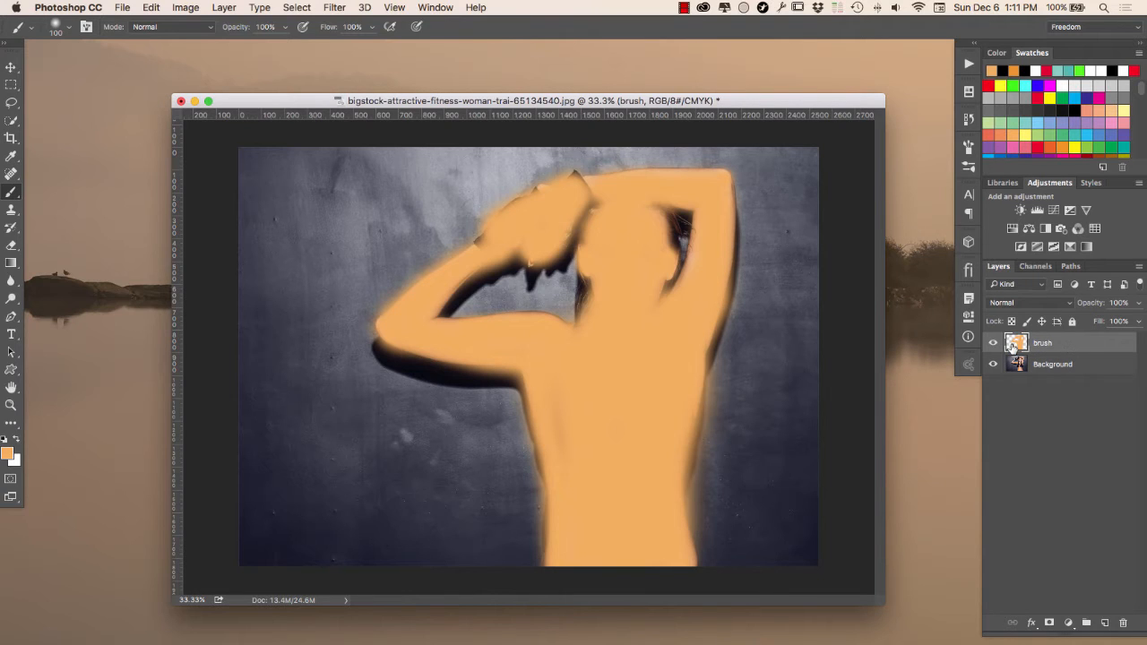
{"action": "mouse_move", "coordinate": [1049, 358]}
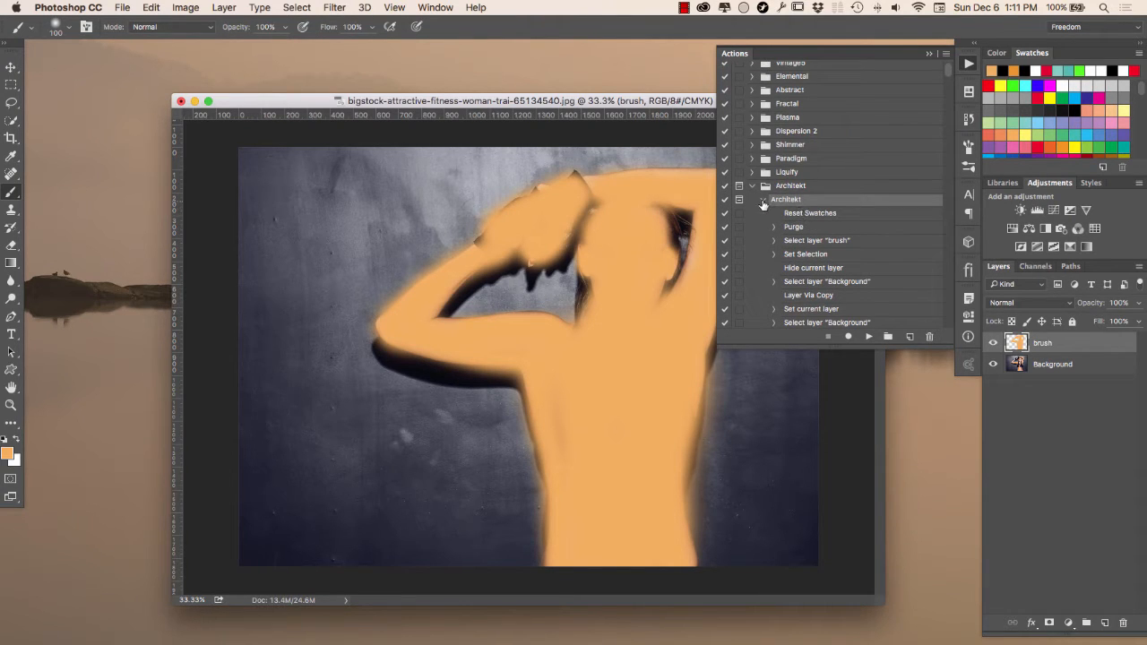
Run the Architekt action and continue past its message, extracting the model onto a dark background.
{"action": "left_click", "coordinate": [752, 199]}
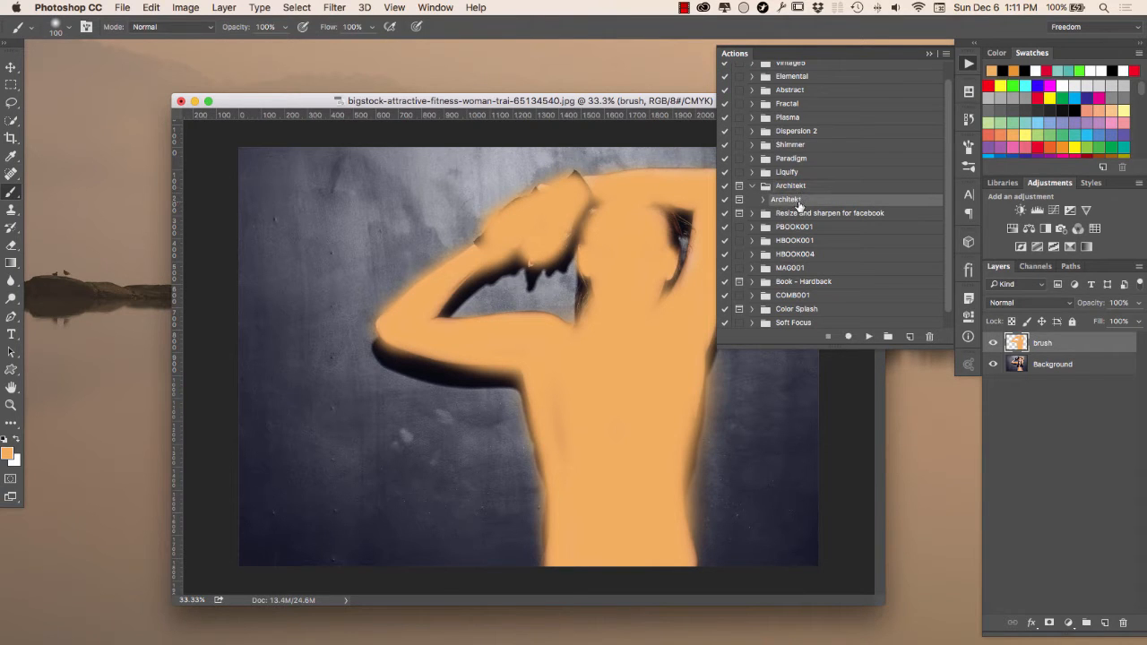
{"action": "left_click", "coordinate": [867, 337]}
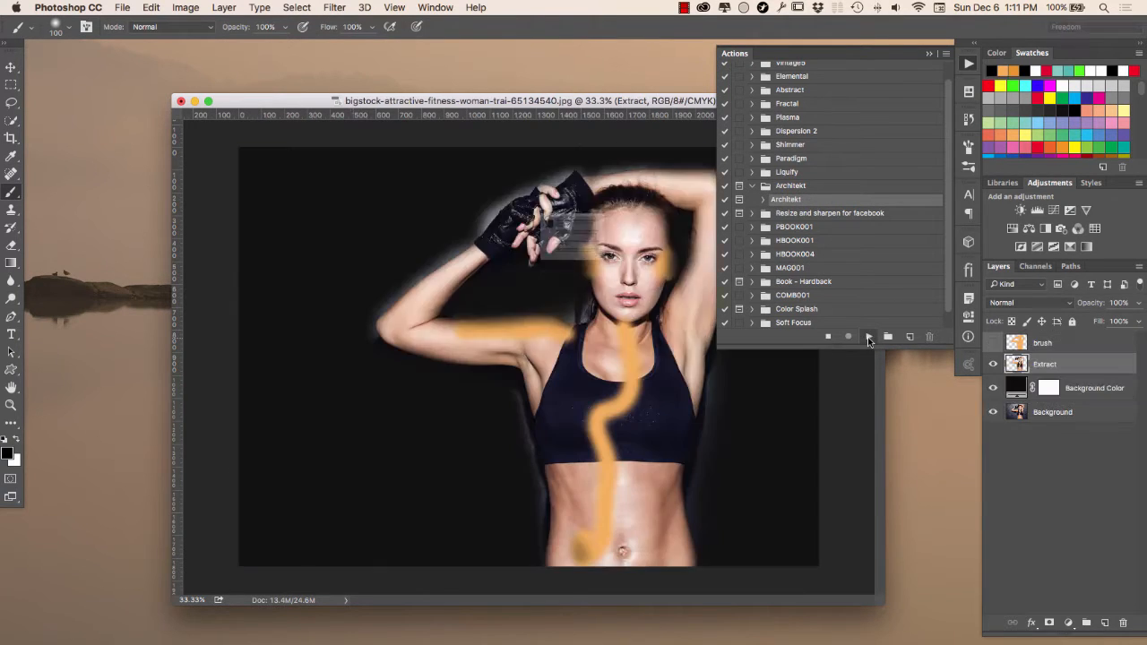
{"action": "left_click", "coordinate": [868, 337]}
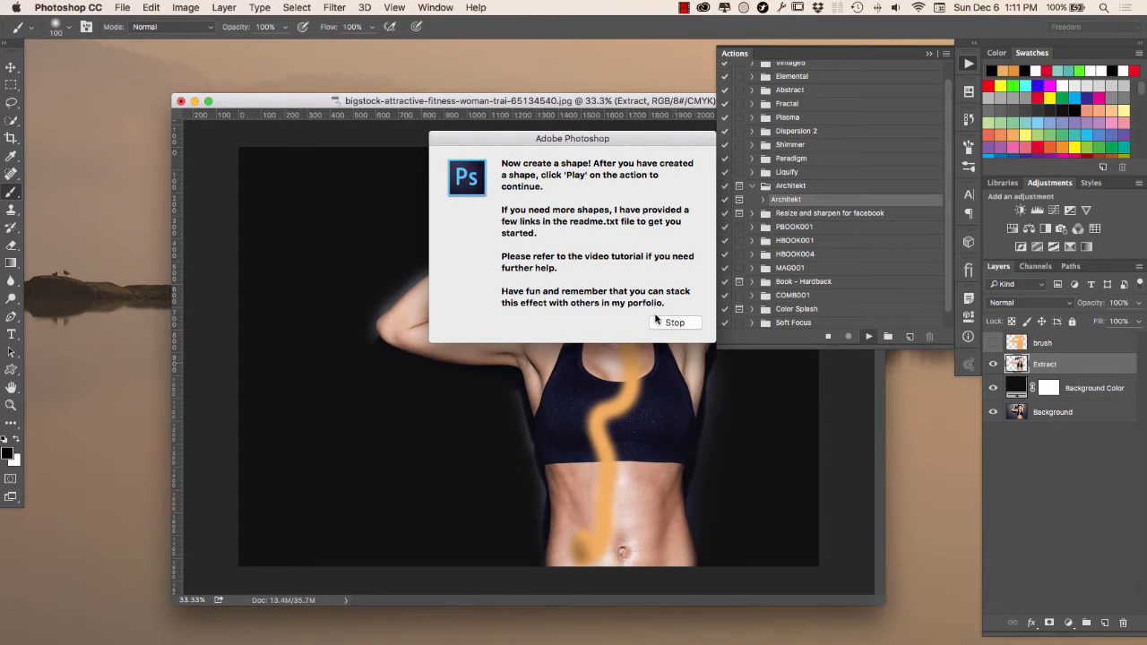
{"action": "left_click", "coordinate": [674, 323]}
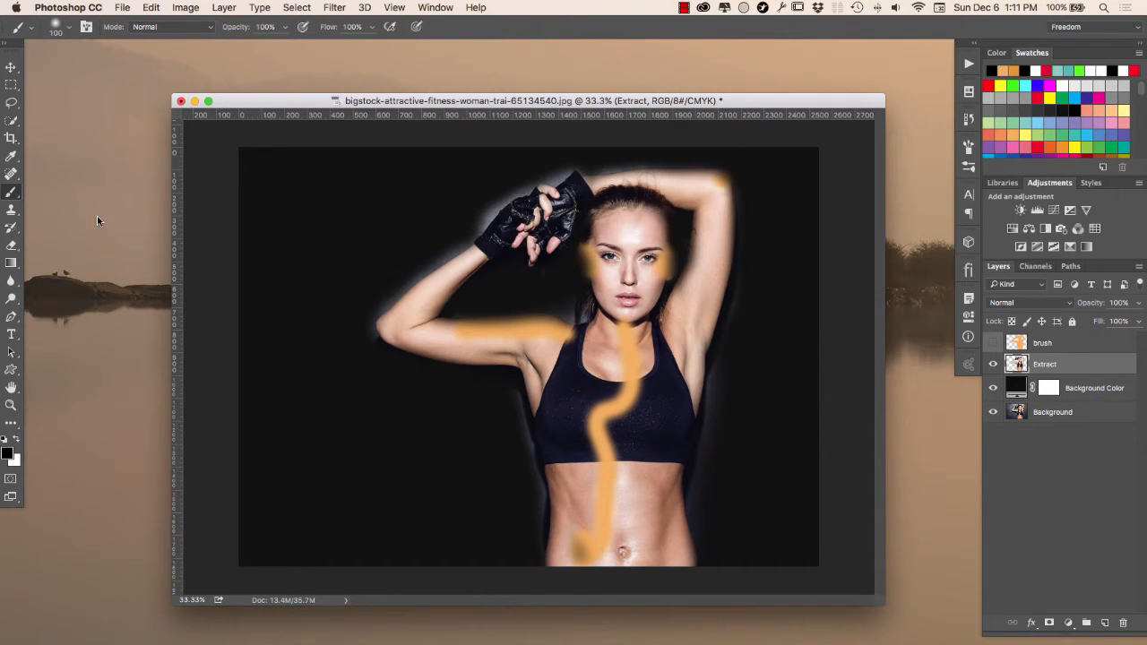
Choose the striped circle shape from the custom shape library with the Custom Shape Tool.
{"action": "left_click", "coordinate": [13, 369]}
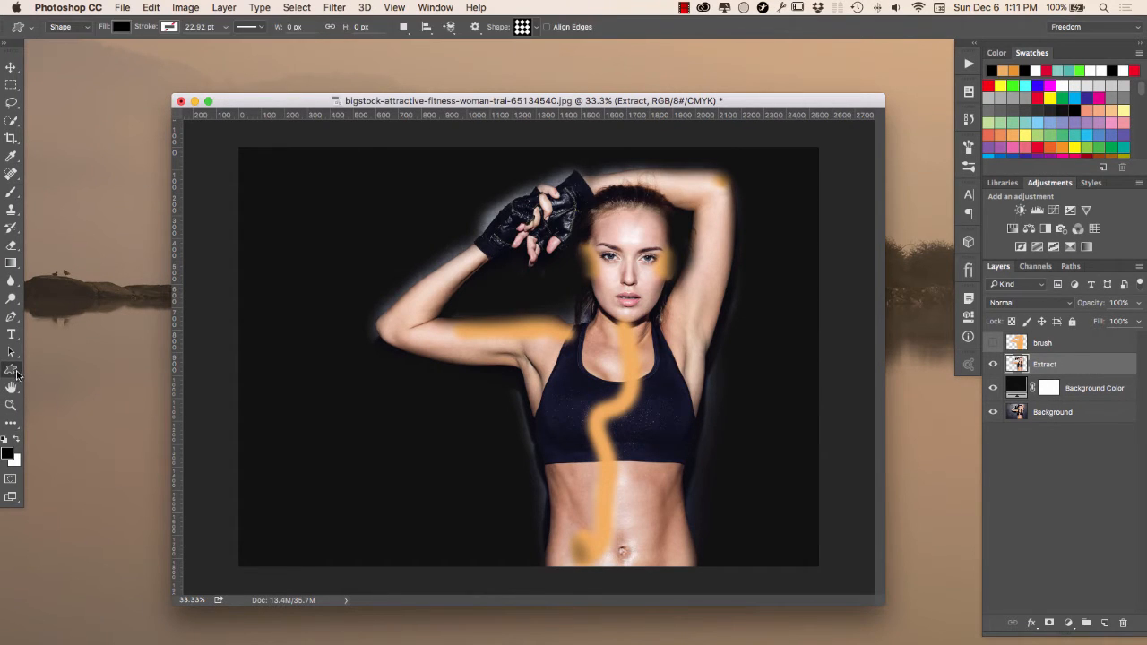
{"action": "left_click", "coordinate": [523, 27]}
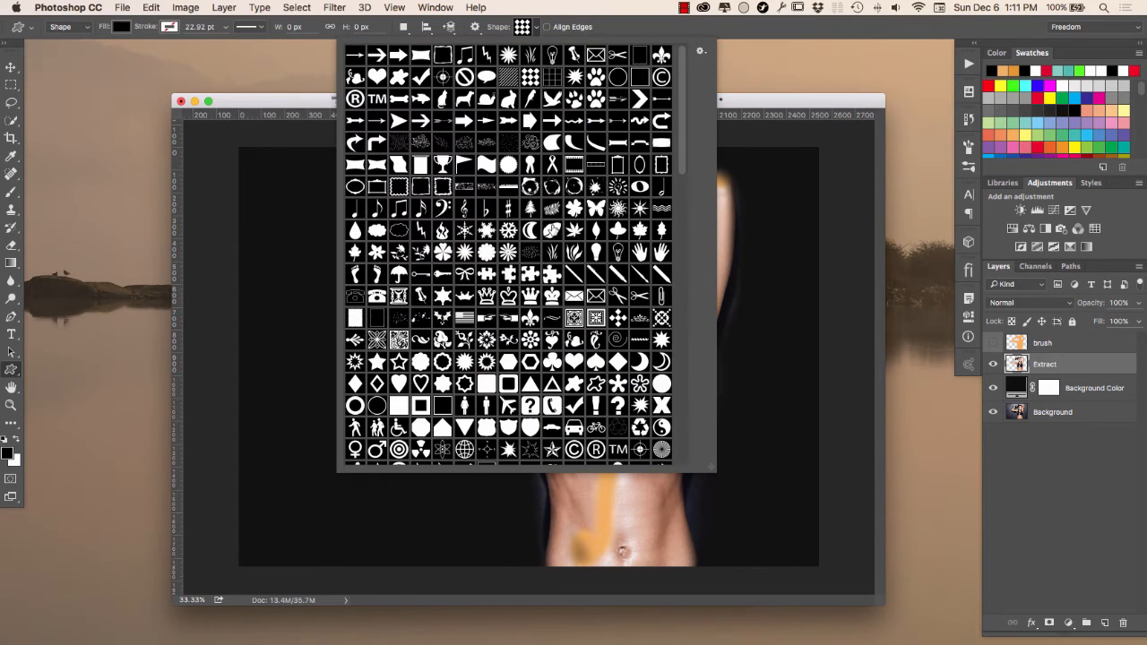
{"action": "scroll", "scroll_direction": "down", "scroll_amount": 3}
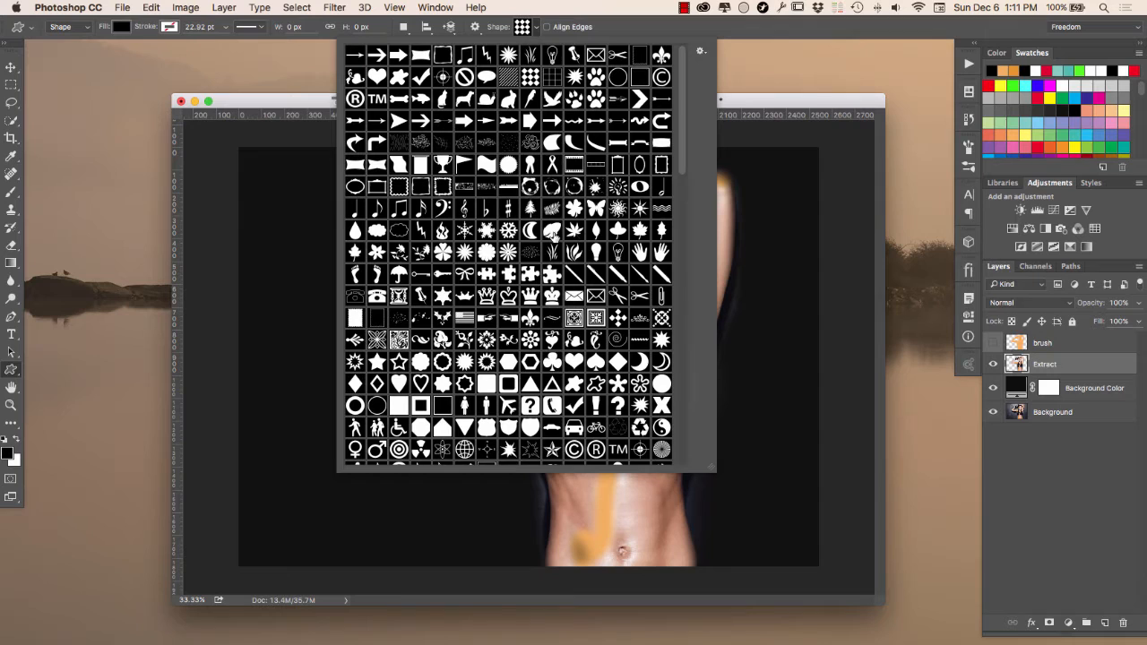
{"action": "scroll", "scroll_direction": "down", "scroll_amount": 3}
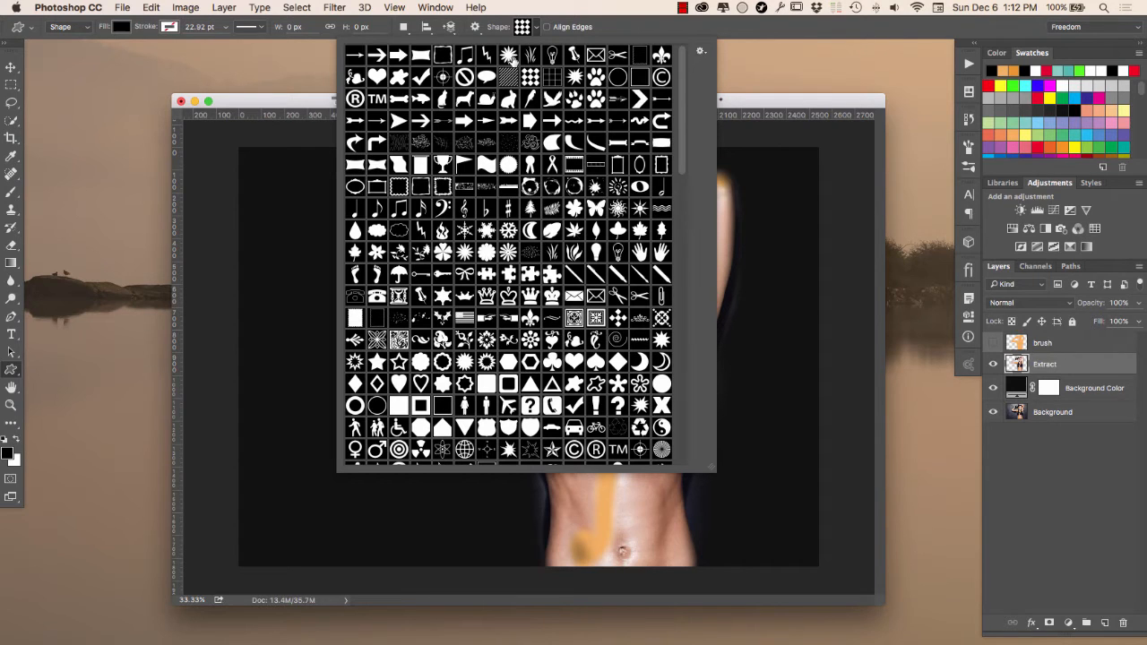
{"action": "mouse_move", "coordinate": [509, 55]}
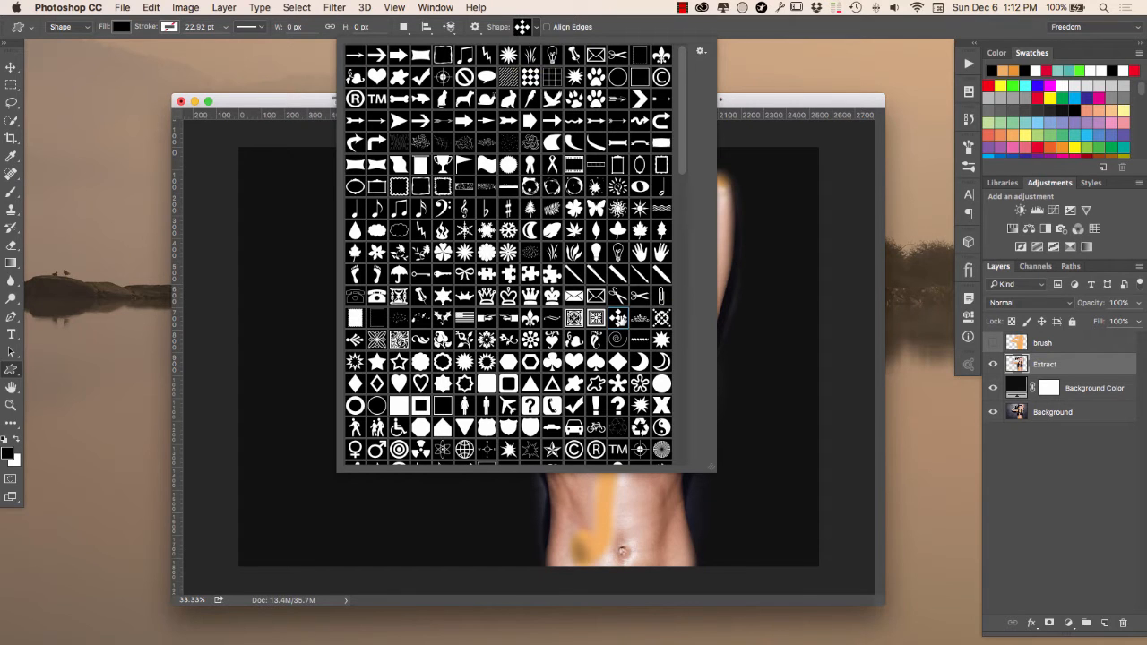
{"action": "scroll", "scroll_direction": "down", "scroll_amount": 3}
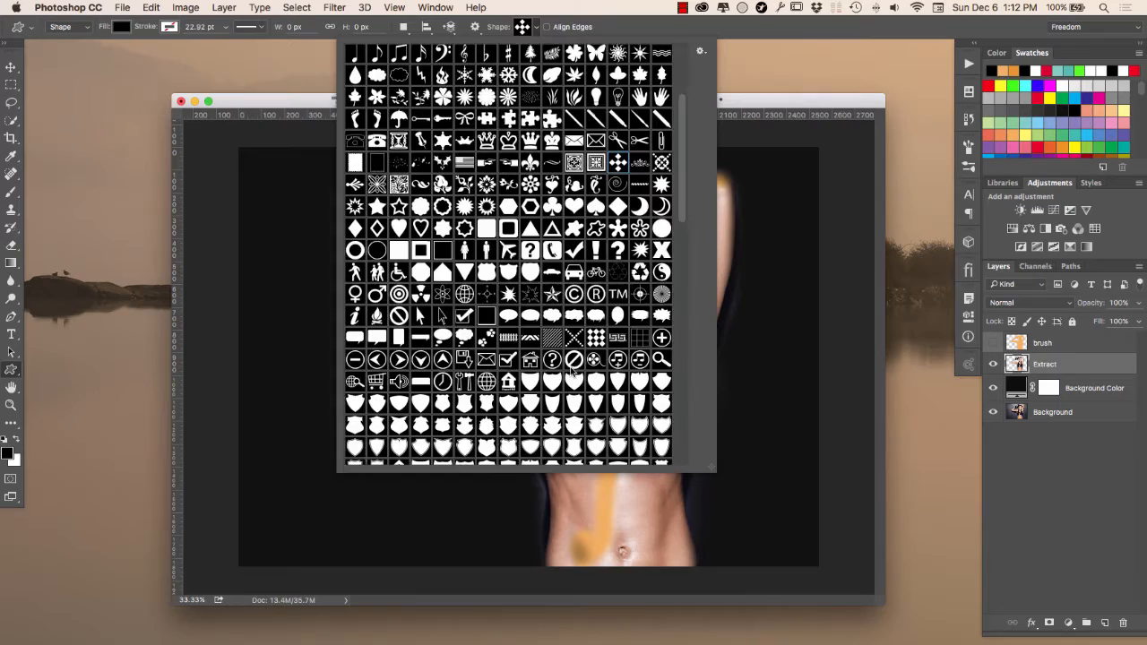
{"action": "scroll", "scroll_direction": "down", "scroll_amount": 3}
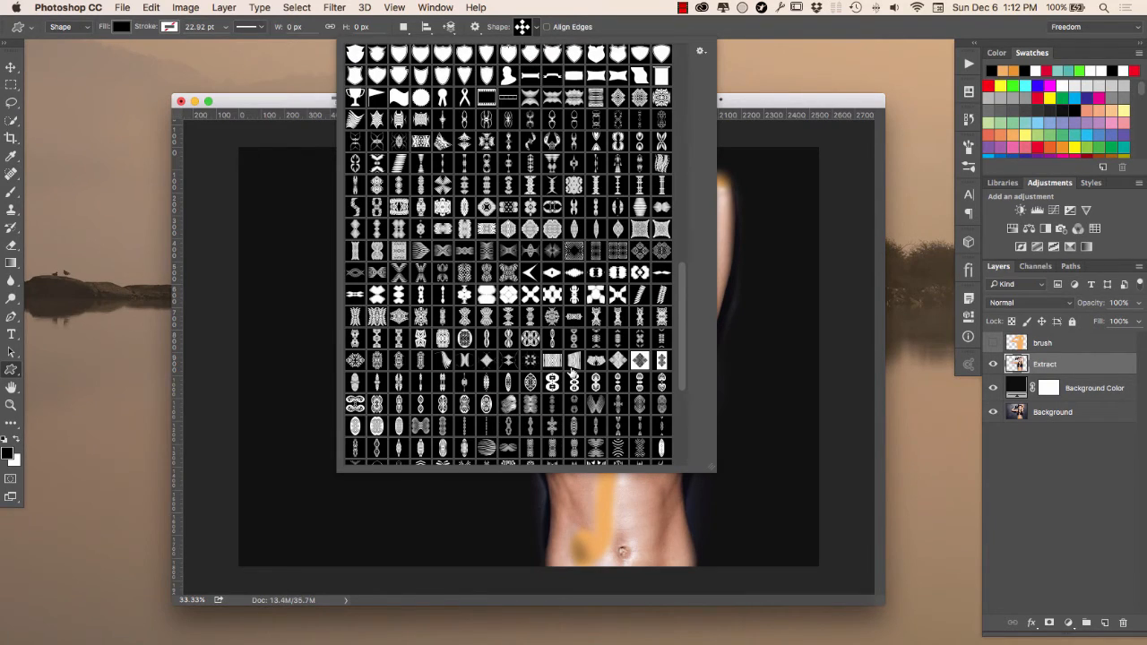
{"action": "scroll", "scroll_direction": "down", "scroll_amount": 3}
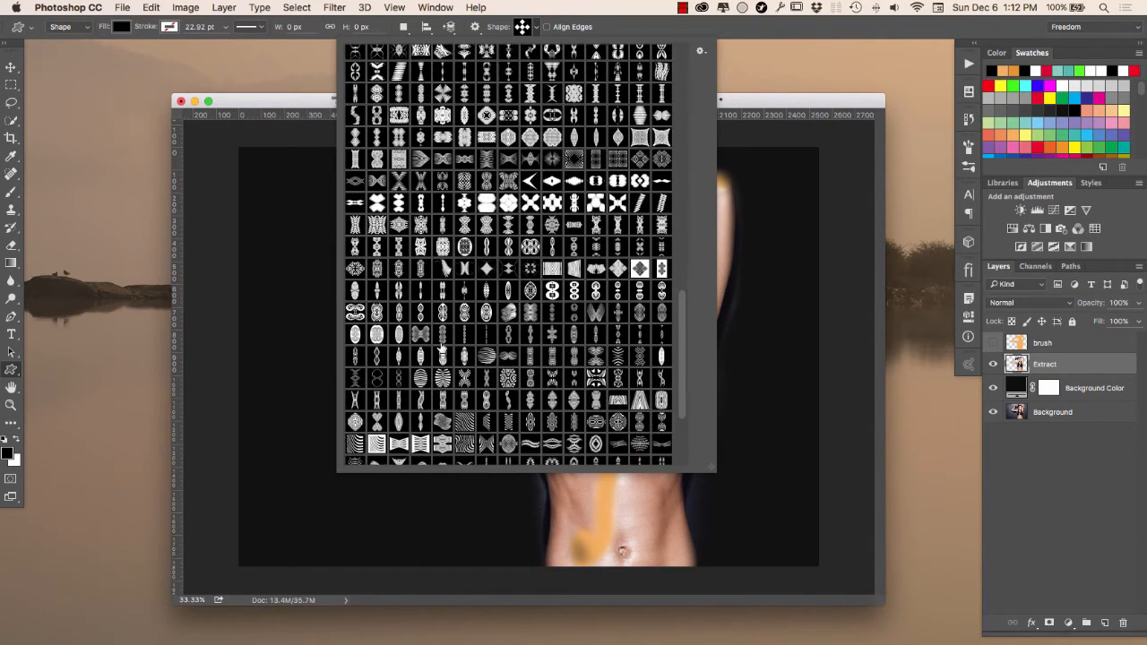
{"action": "scroll", "scroll_direction": "down", "scroll_amount": 3}
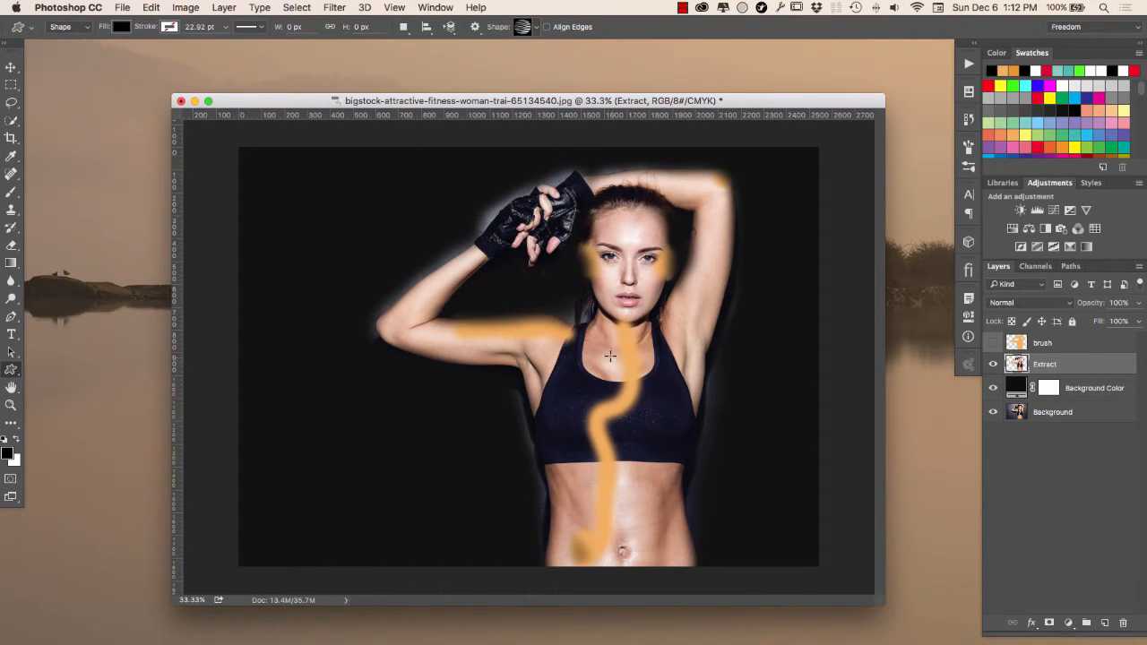
Drag out a large striped circle covering the model's upper body on a new Shape 1 layer.
{"action": "left_click_drag", "start_coordinate": [613, 356], "coordinate": [724, 493]}
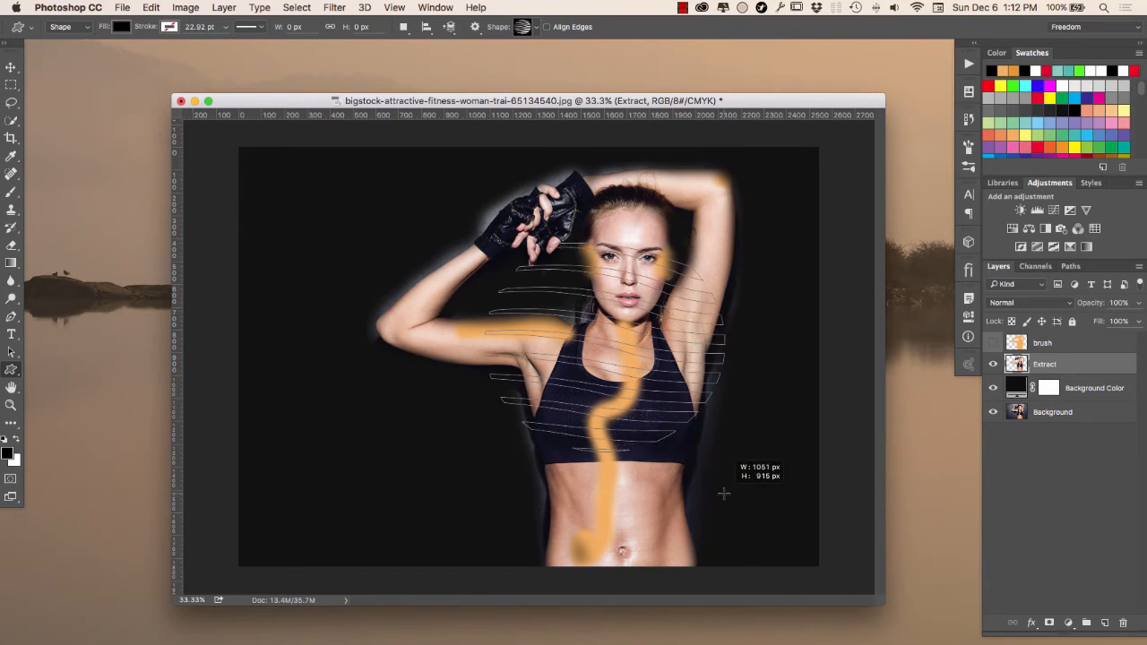
{"action": "left_click_drag", "start_coordinate": [724, 493], "coordinate": [763, 542]}
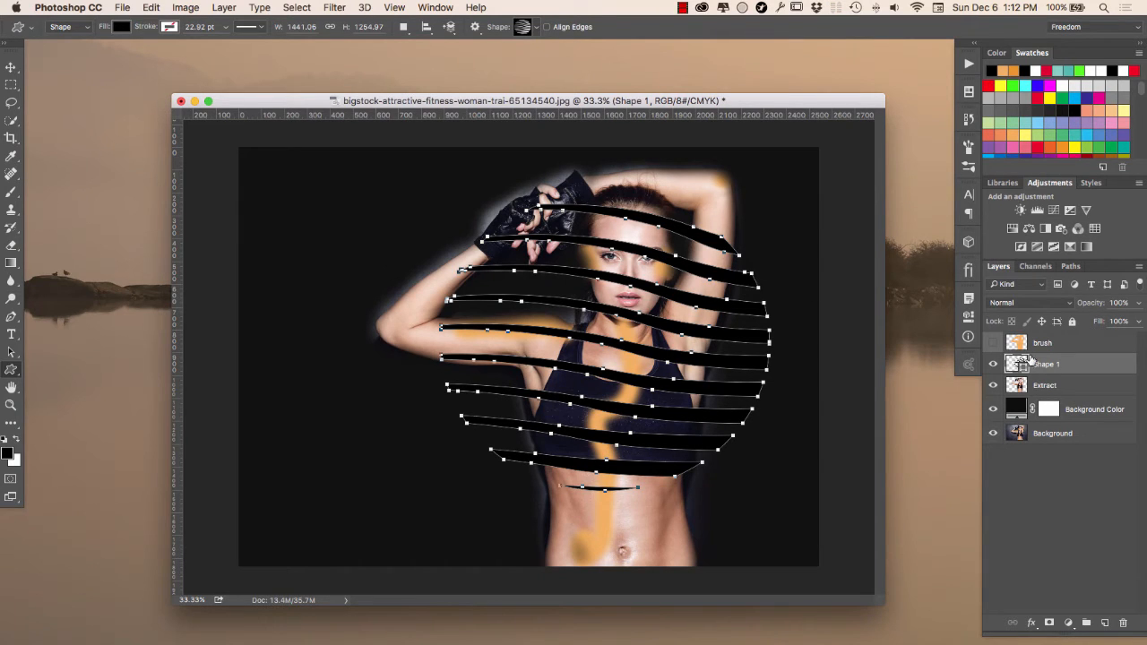
Play the Architekt effect action from the Actions panel on the drawn shape.
{"action": "left_click", "coordinate": [968, 65]}
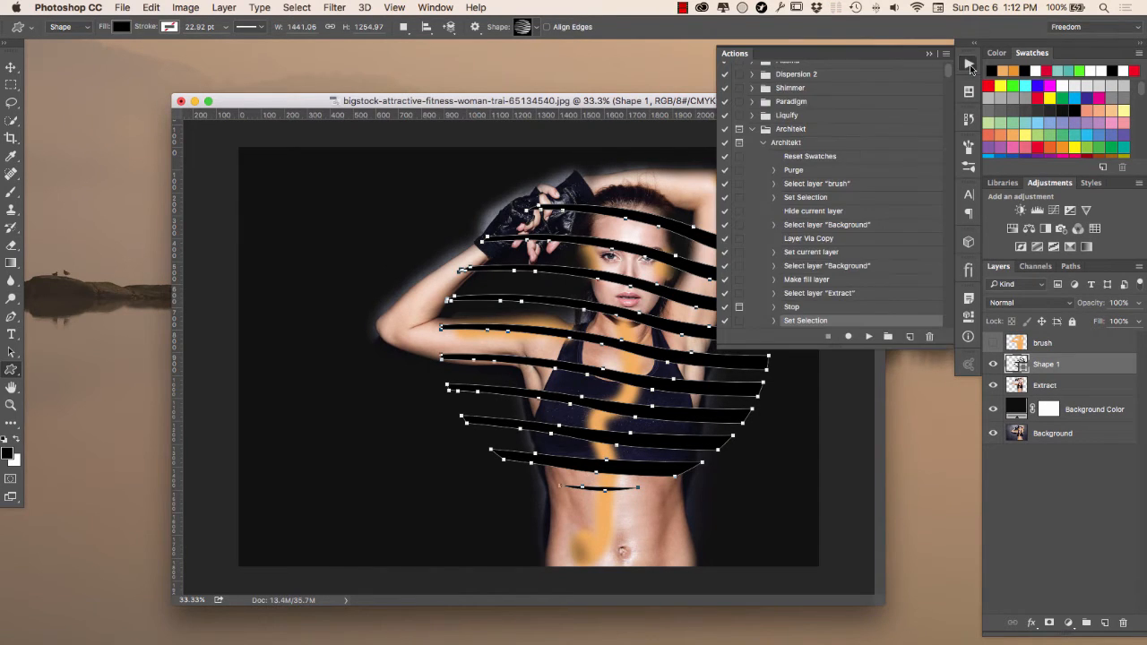
{"action": "left_click", "coordinate": [867, 337]}
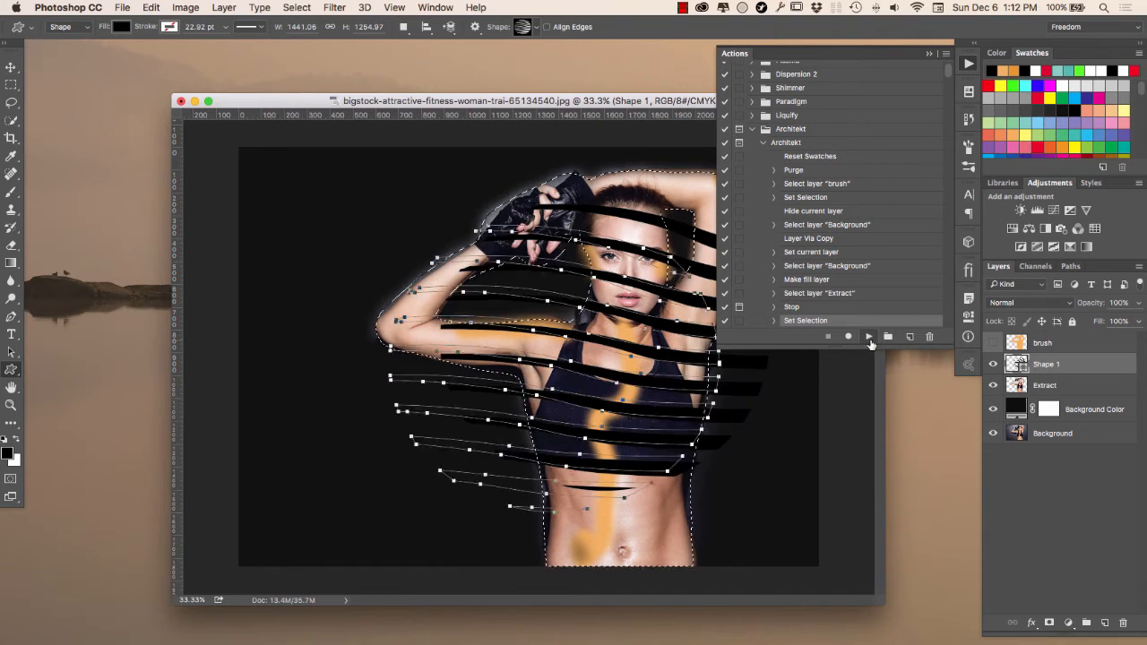
{"action": "left_click", "coordinate": [867, 337]}
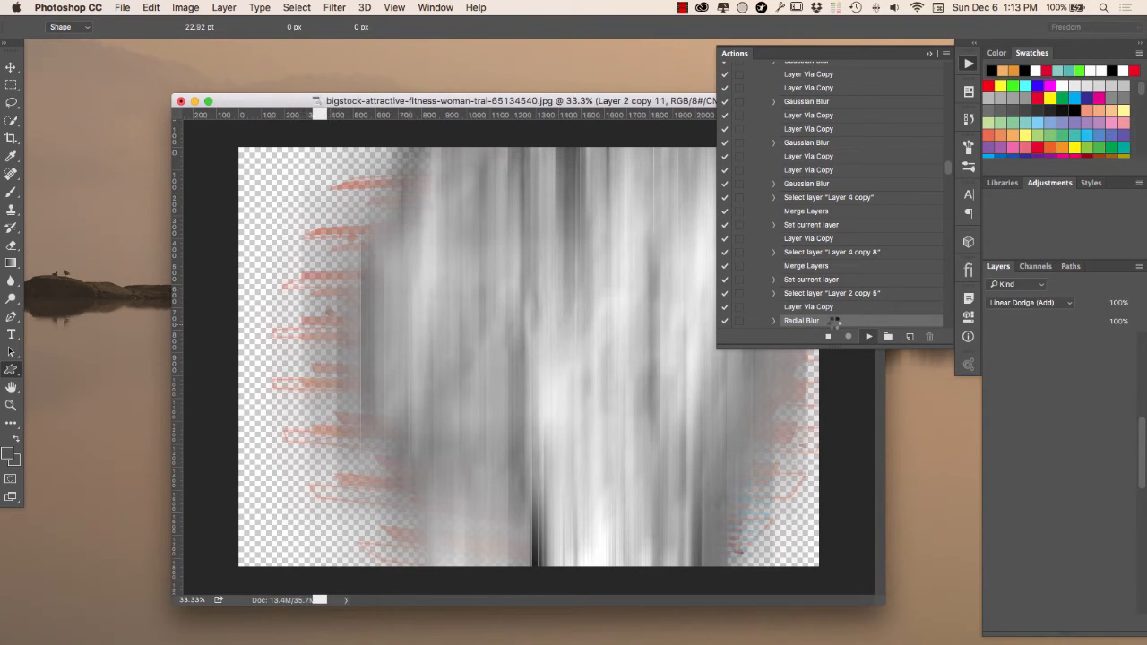
{"action": "left_click", "coordinate": [868, 337]}
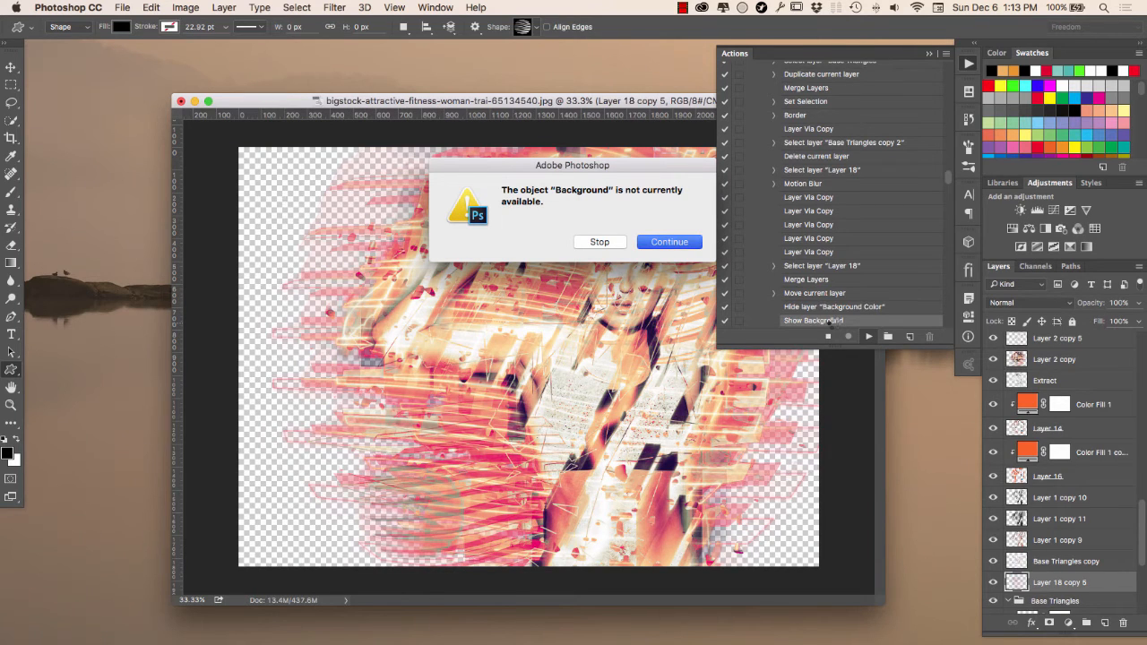
Continue past each missing Background warning until the pink glowing shattered-lines effect finishes.
{"action": "left_click", "coordinate": [668, 240]}
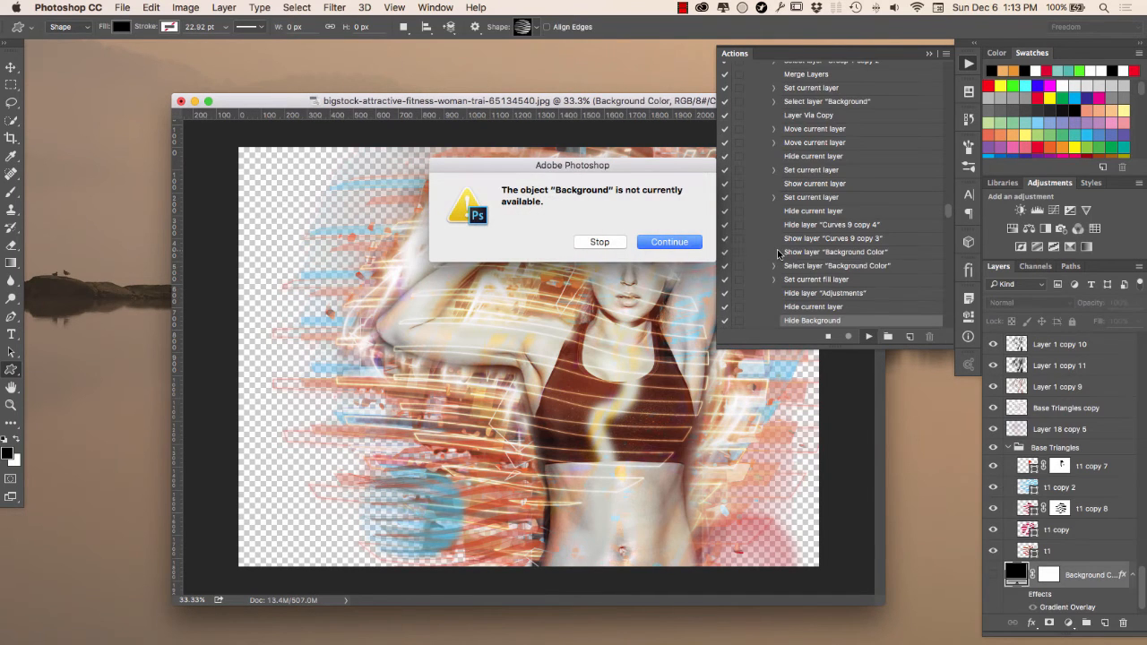
{"action": "left_click", "coordinate": [668, 241]}
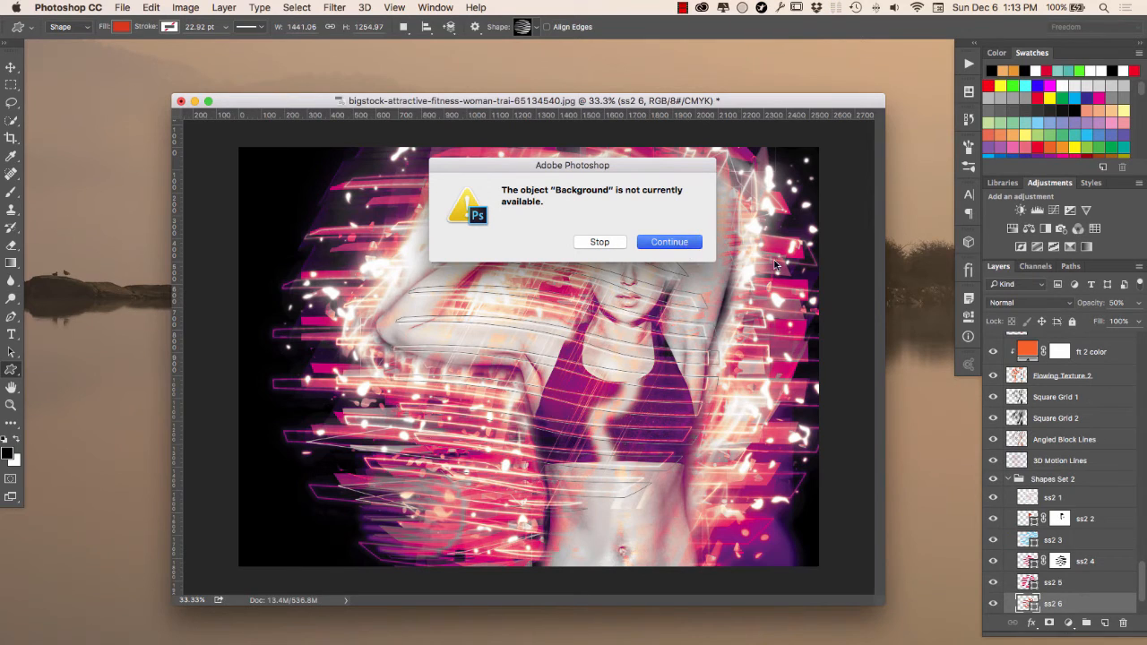
{"action": "left_click", "coordinate": [668, 240]}
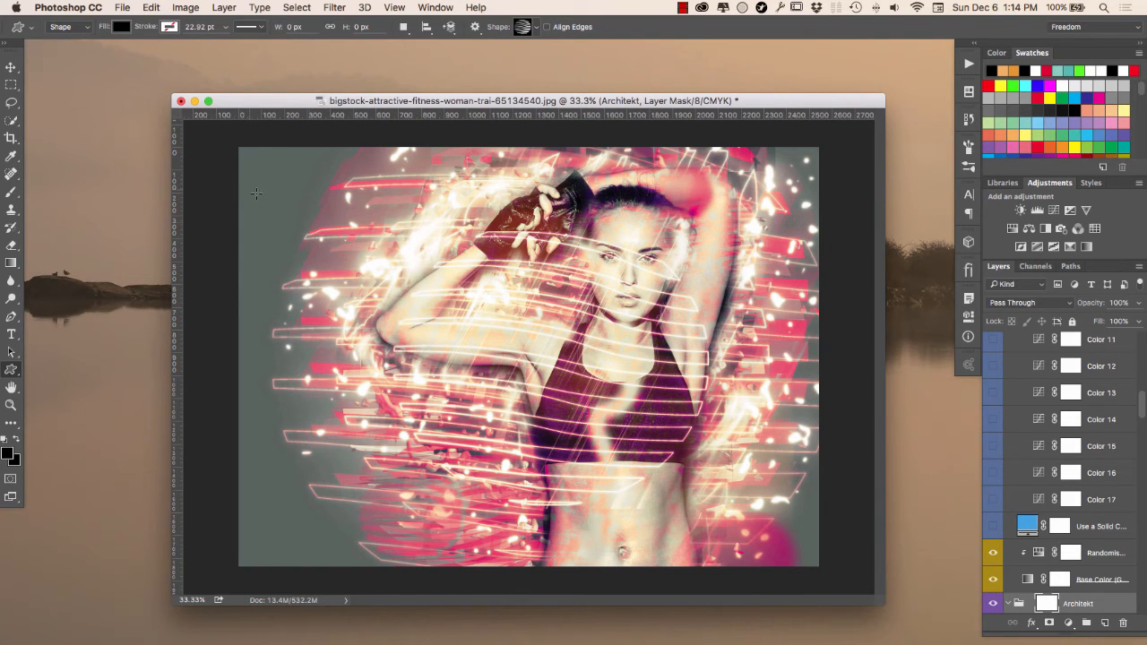
With the Move tool, toggle the Architekt and Color groups to compare the effect with and without the pink tint.
{"action": "left_click", "coordinate": [10, 68]}
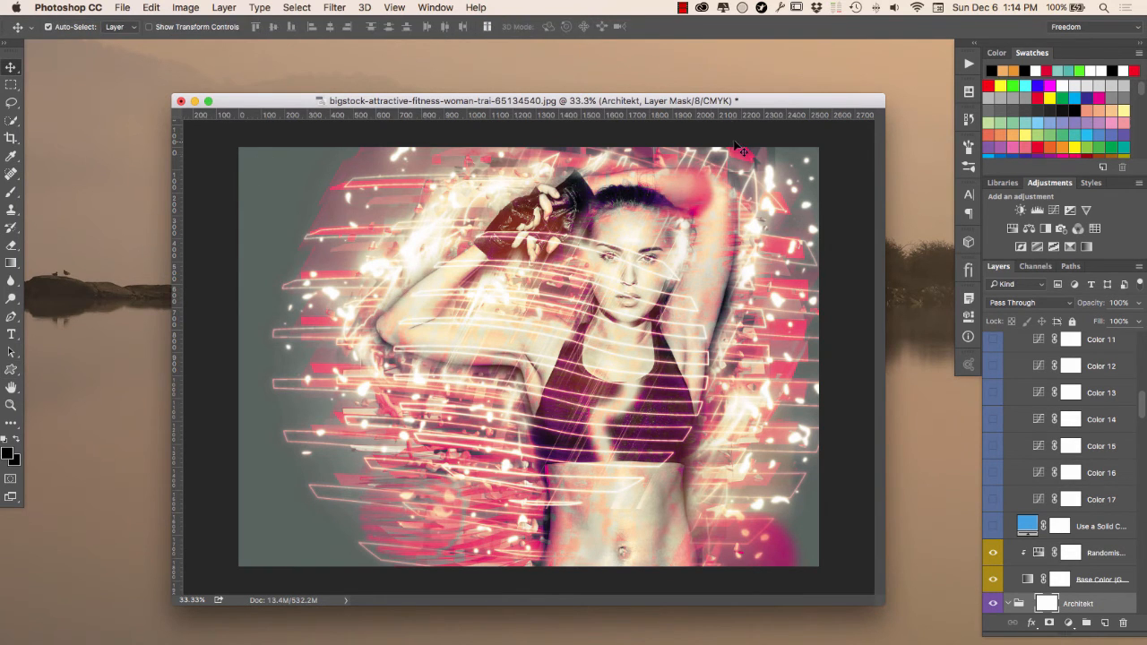
{"action": "left_click_drag", "start_coordinate": [528, 101], "coordinate": [487, 64]}
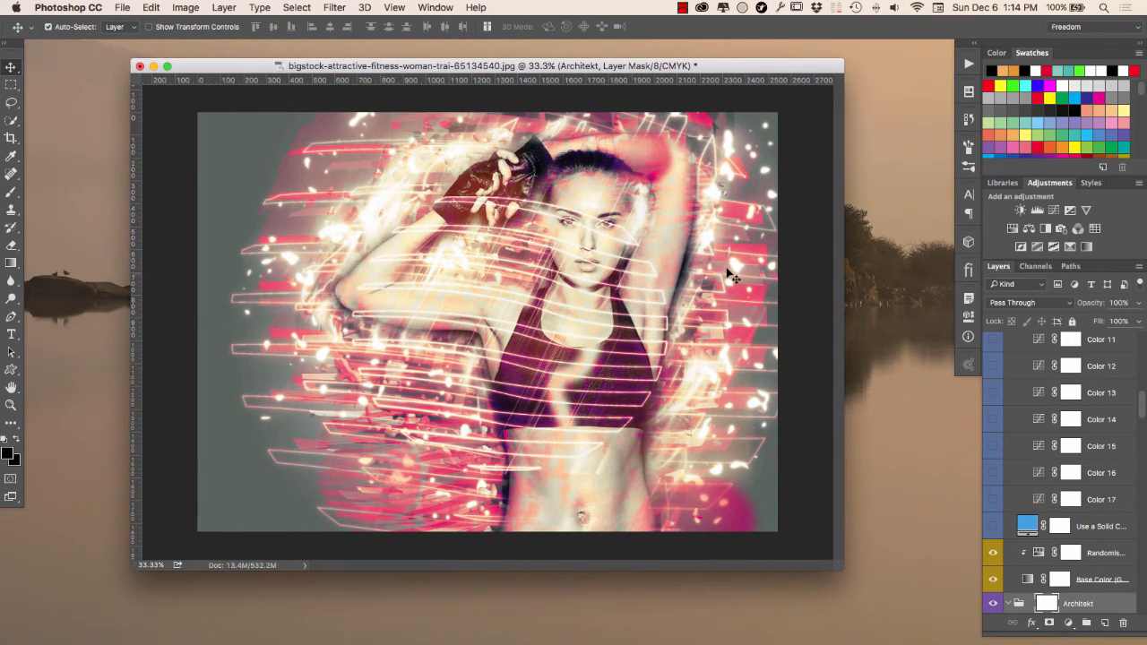
{"action": "scroll", "scroll_direction": "up", "scroll_amount": 3}
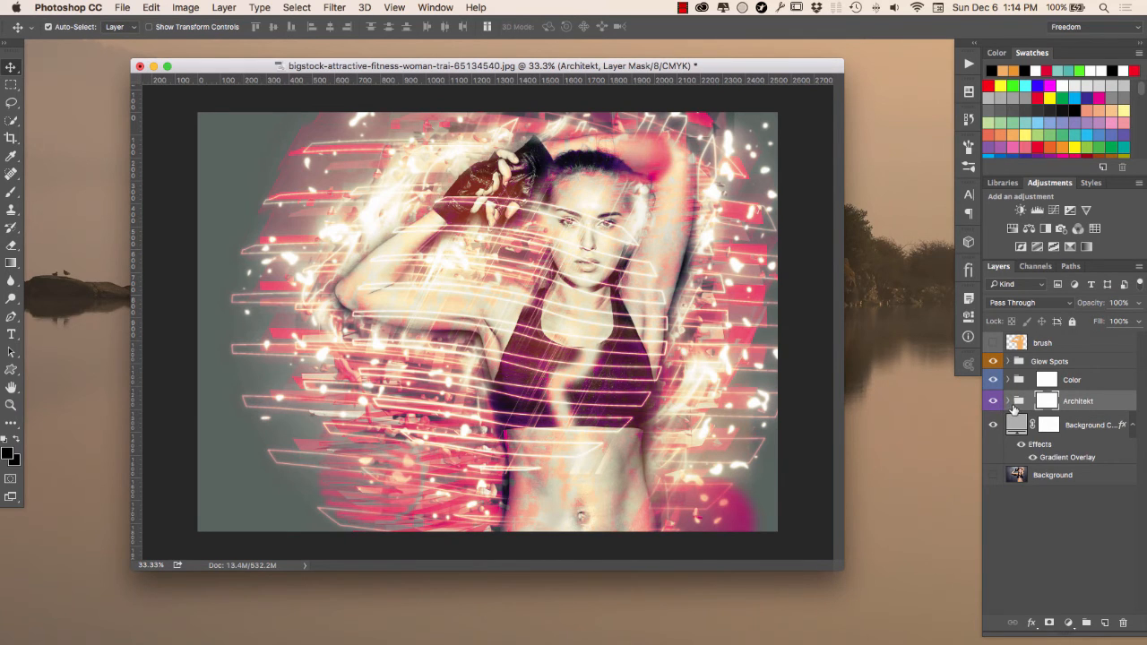
{"action": "left_click", "coordinate": [993, 380]}
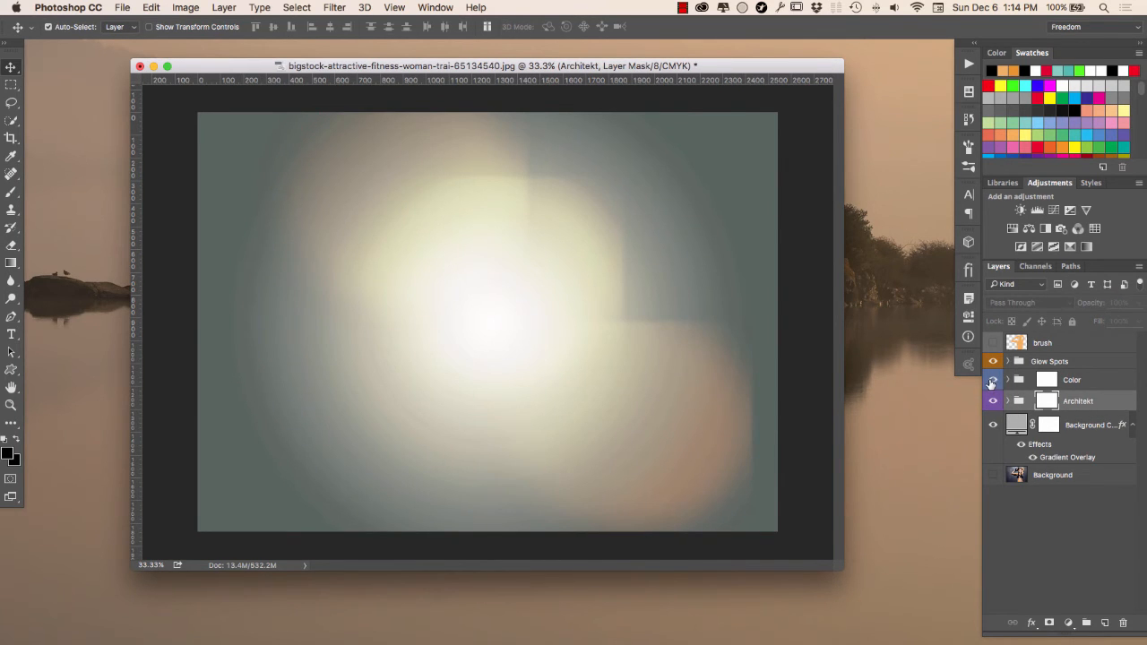
{"action": "left_click", "coordinate": [992, 379]}
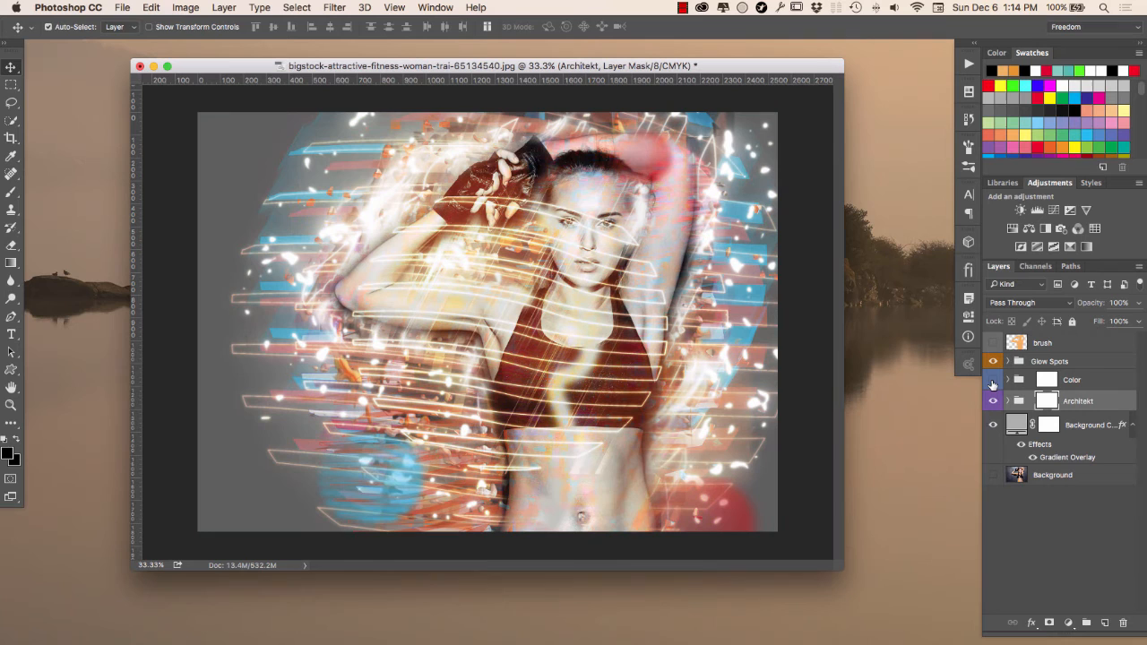
{"action": "left_click", "coordinate": [992, 379]}
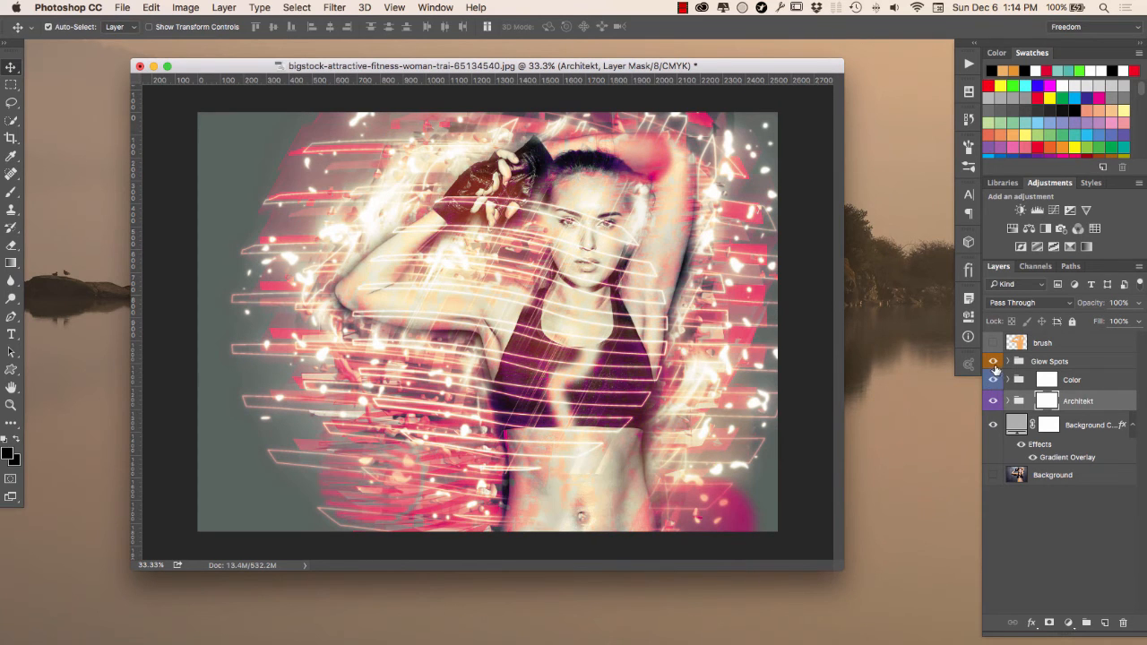
Toggle the Glow Spots group's visibility, then expand it to reveal its glow-spot layers.
{"action": "left_click", "coordinate": [992, 362]}
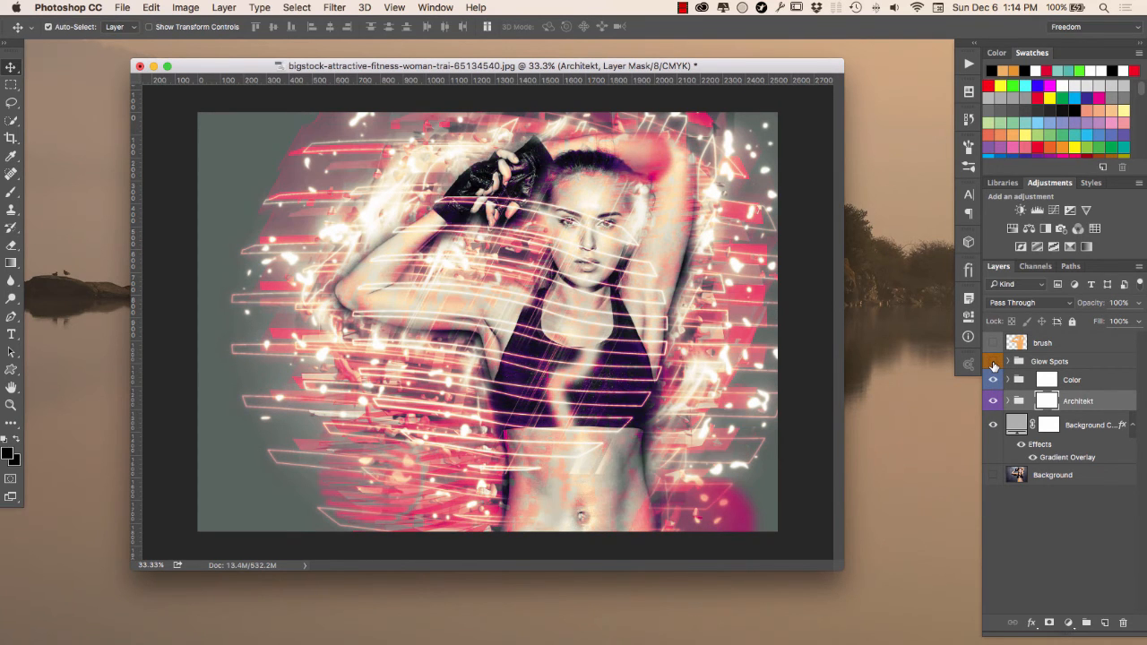
{"action": "left_click", "coordinate": [993, 362]}
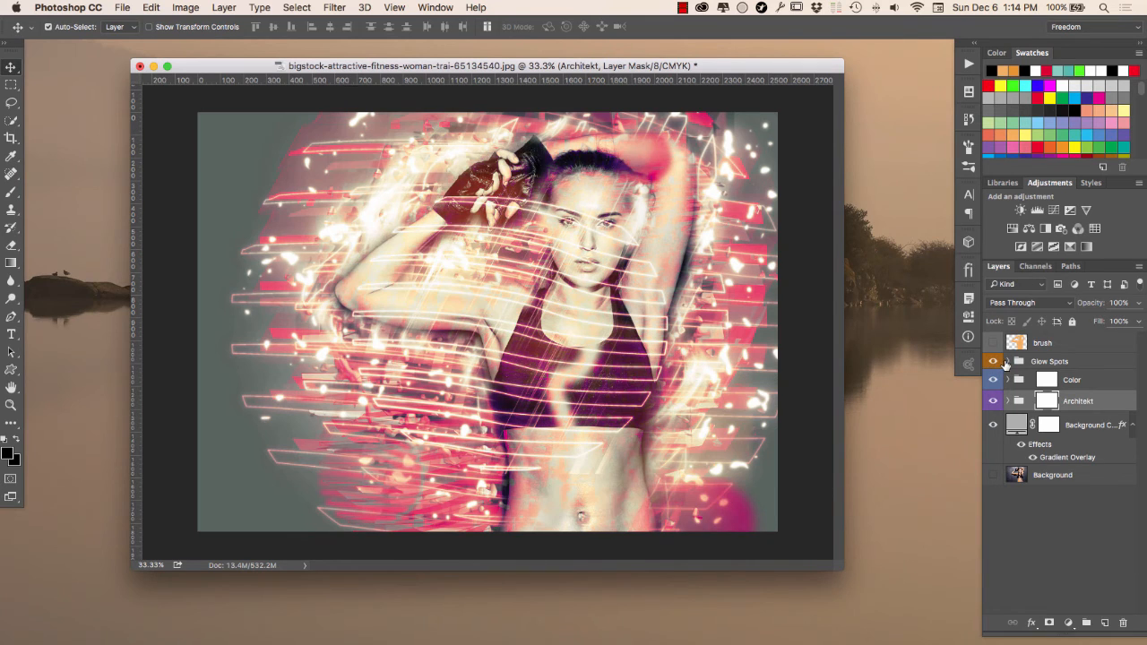
{"action": "left_click", "coordinate": [1007, 360]}
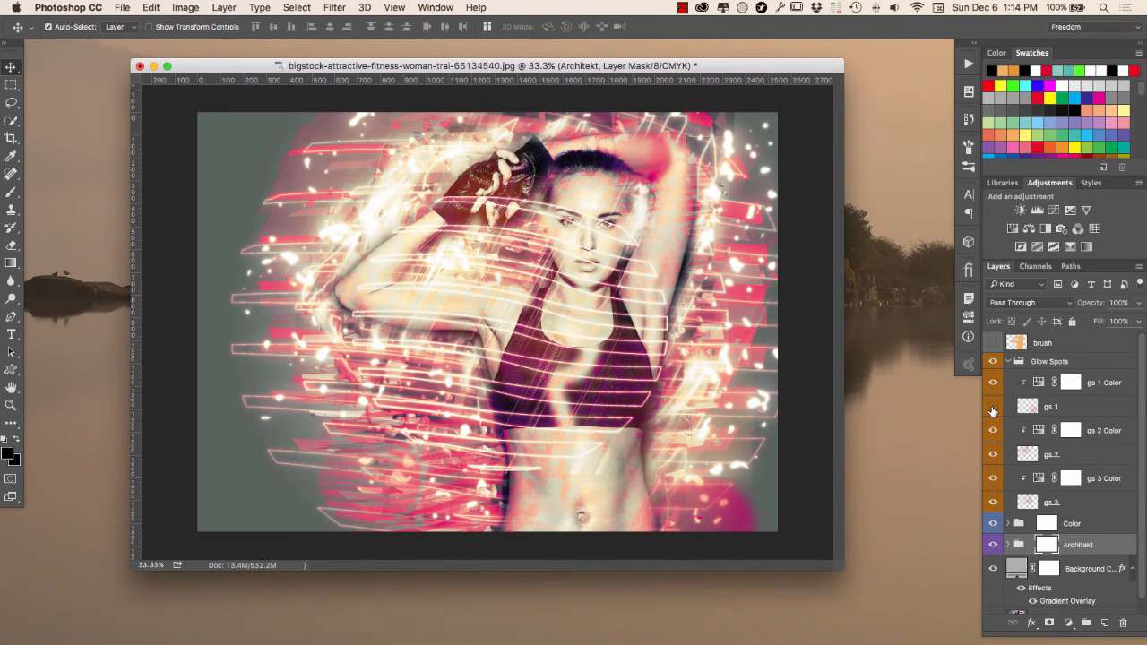
{"action": "left_click", "coordinate": [993, 405]}
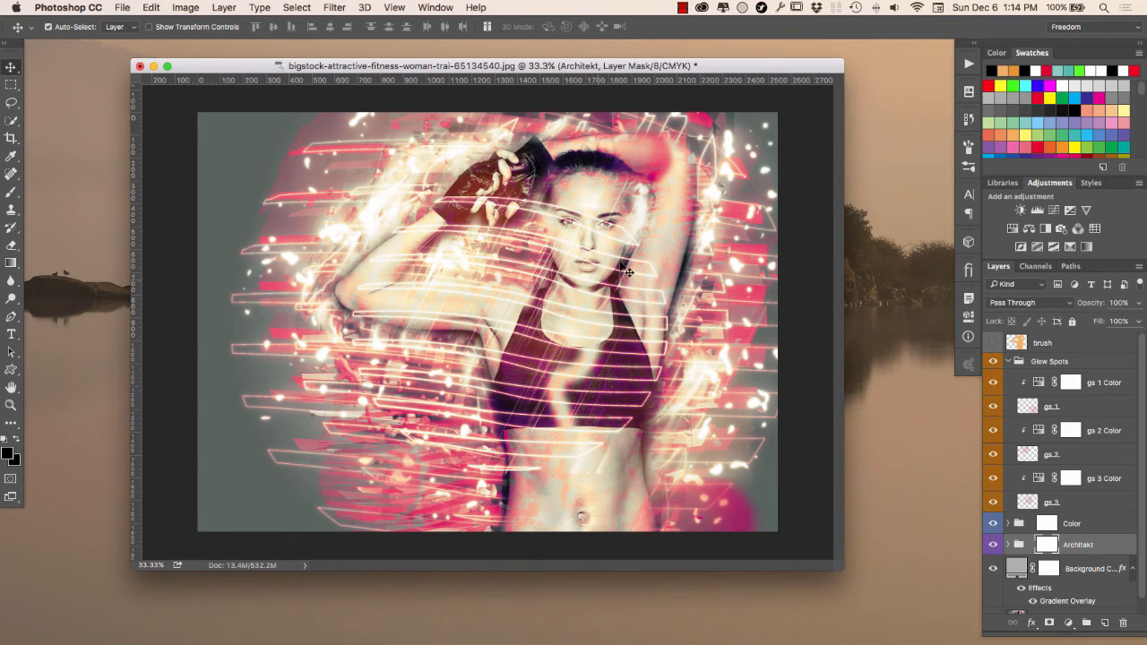
{"action": "mouse_move", "coordinate": [459, 362]}
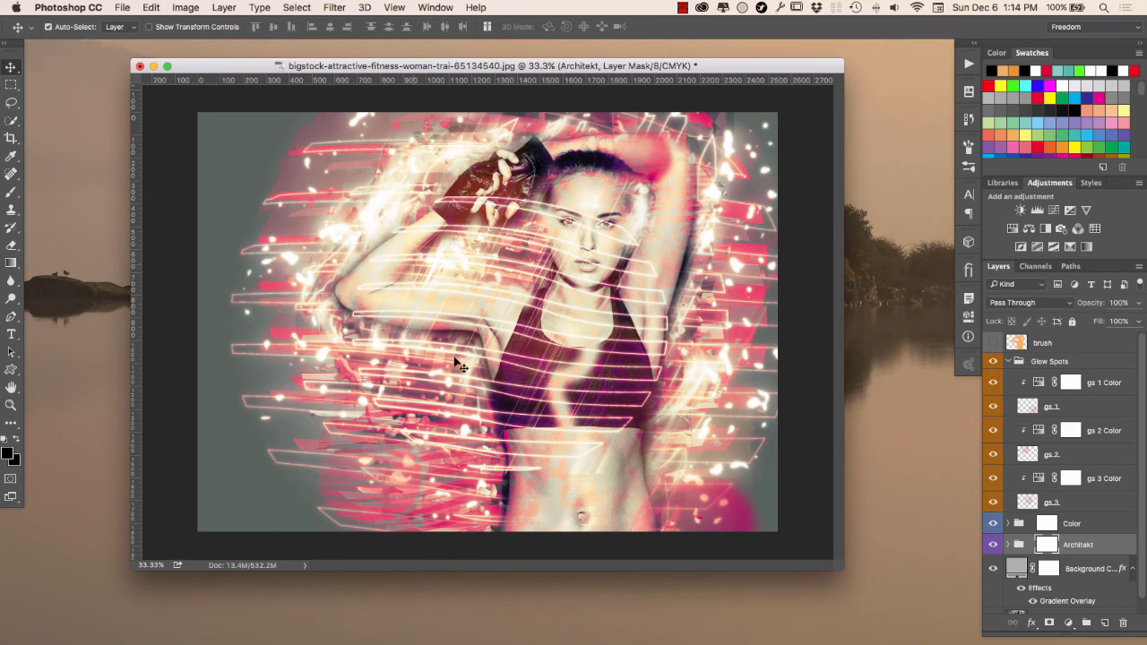
{"action": "mouse_move", "coordinate": [720, 308]}
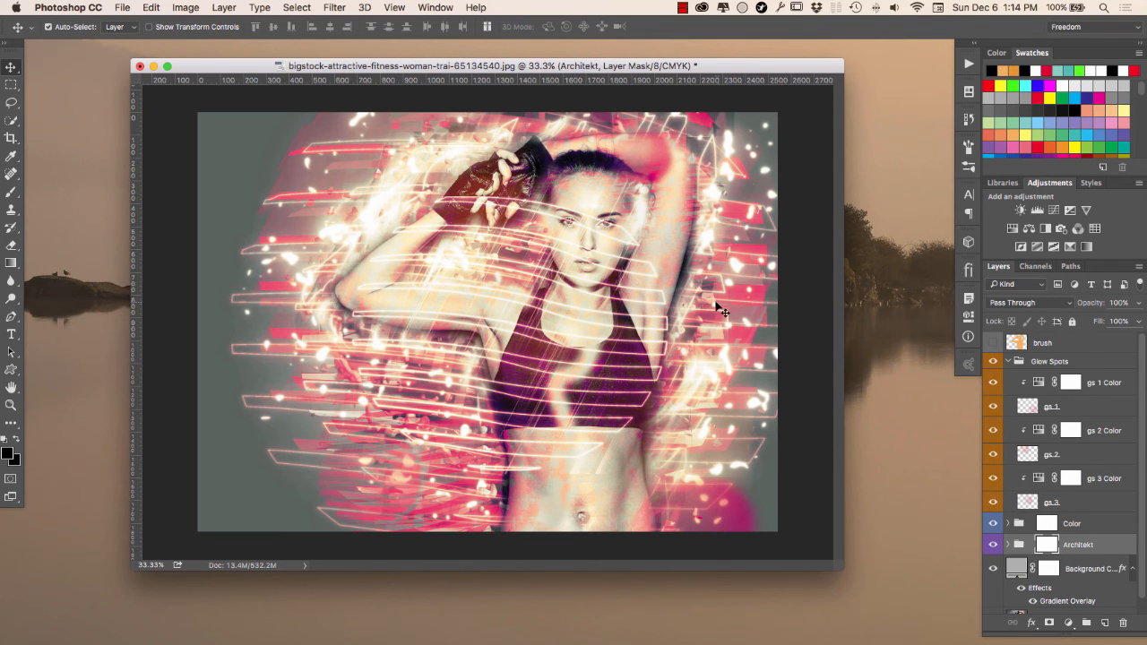
{"action": "mouse_move", "coordinate": [690, 308]}
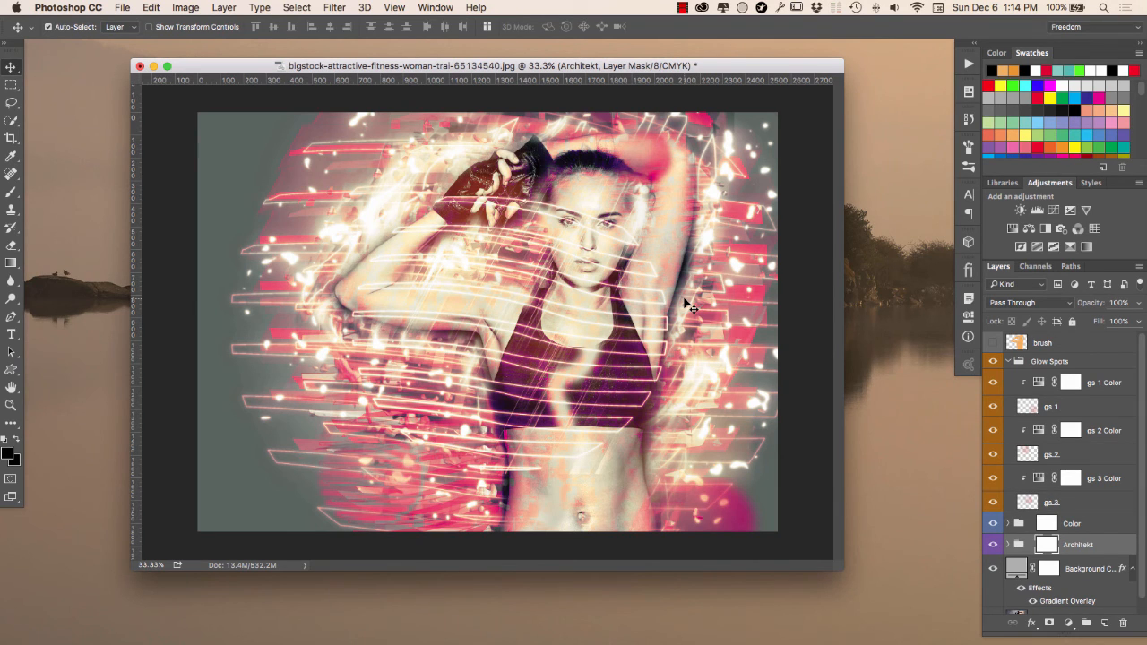
{"action": "mouse_move", "coordinate": [981, 410]}
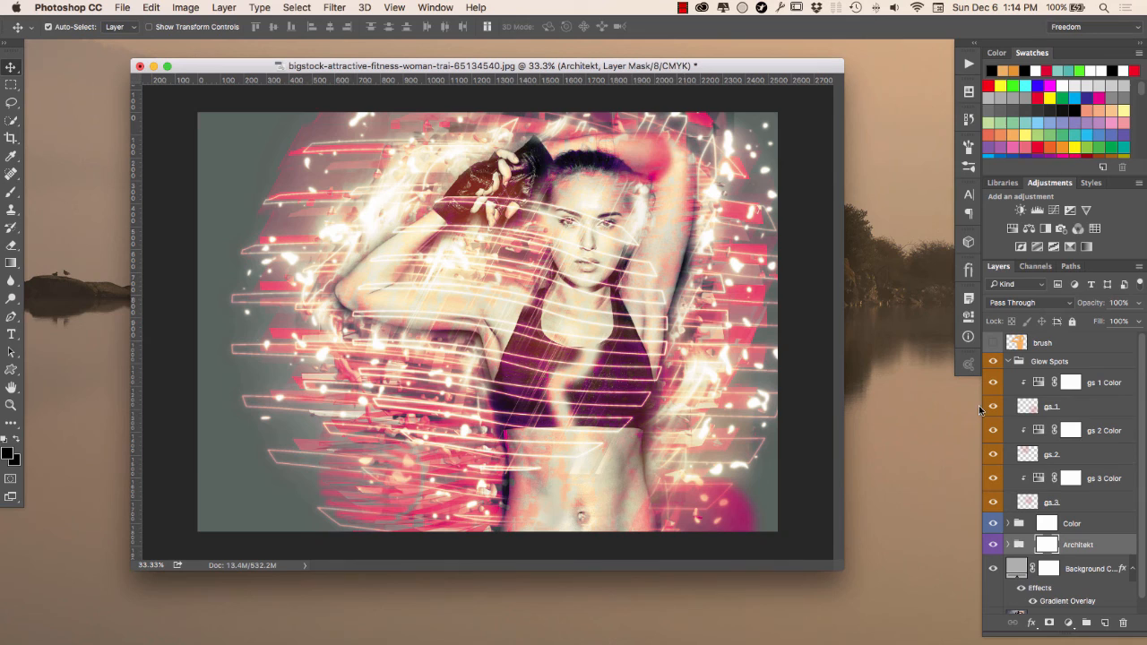